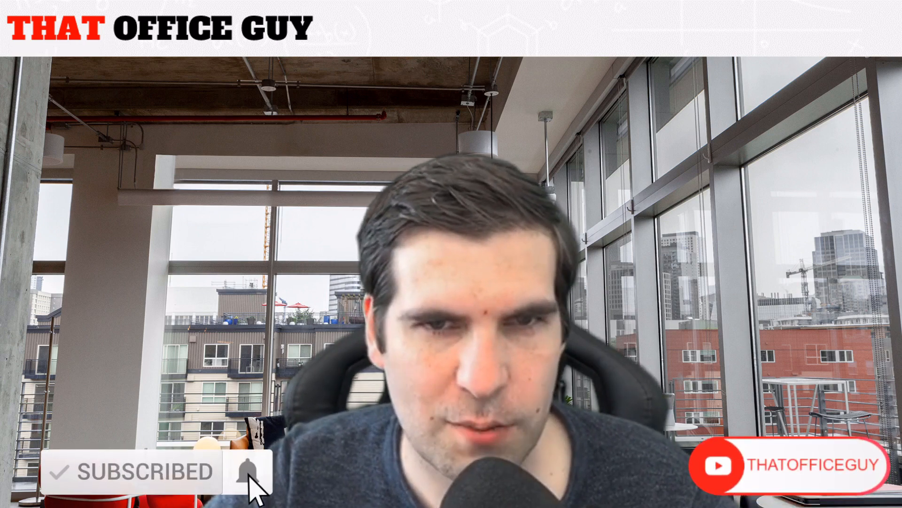
click(253, 470)
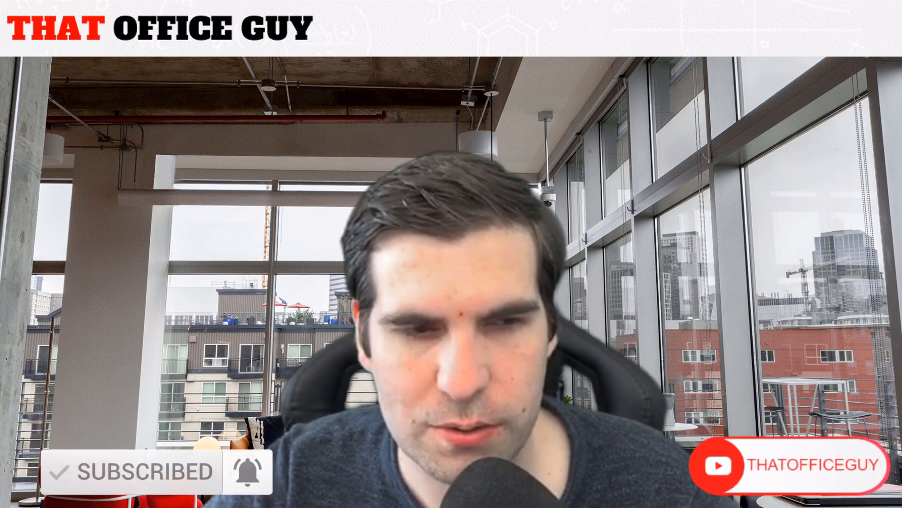